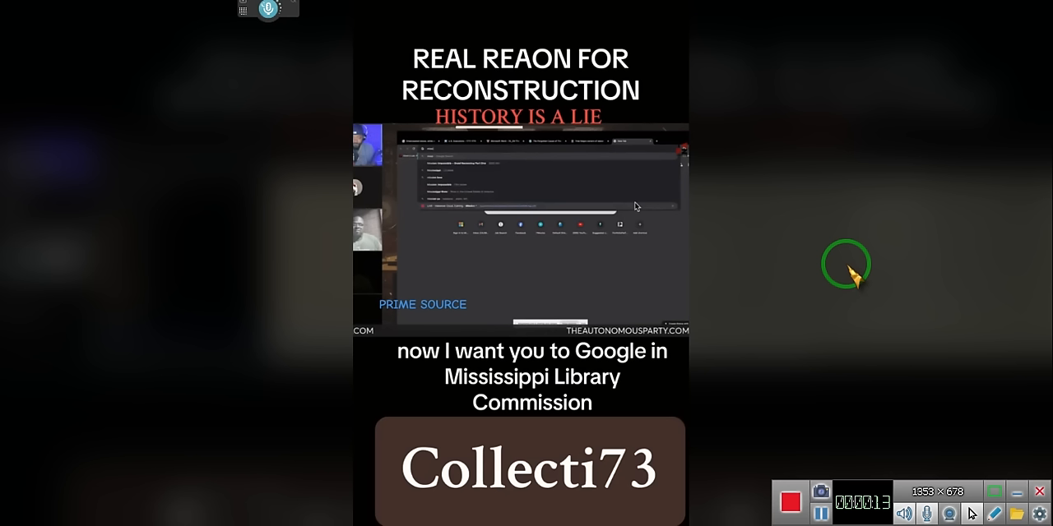
pyautogui.moveTo(855, 276)
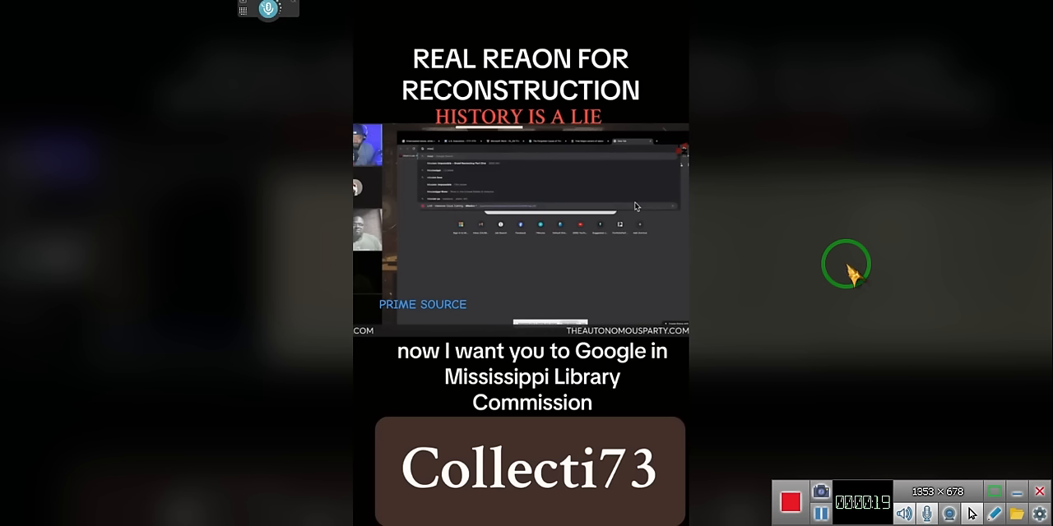
pyautogui.moveTo(853, 268)
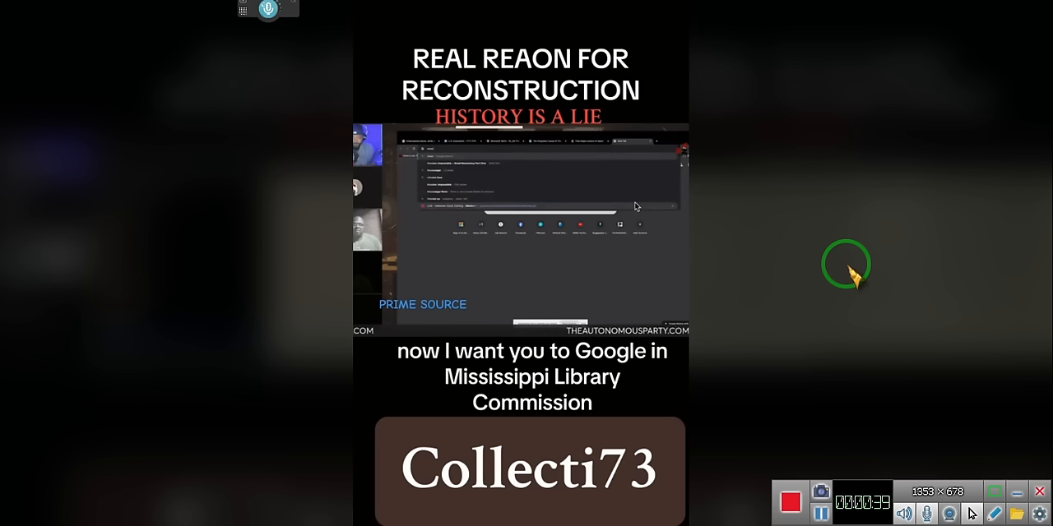
pyautogui.moveTo(855, 275)
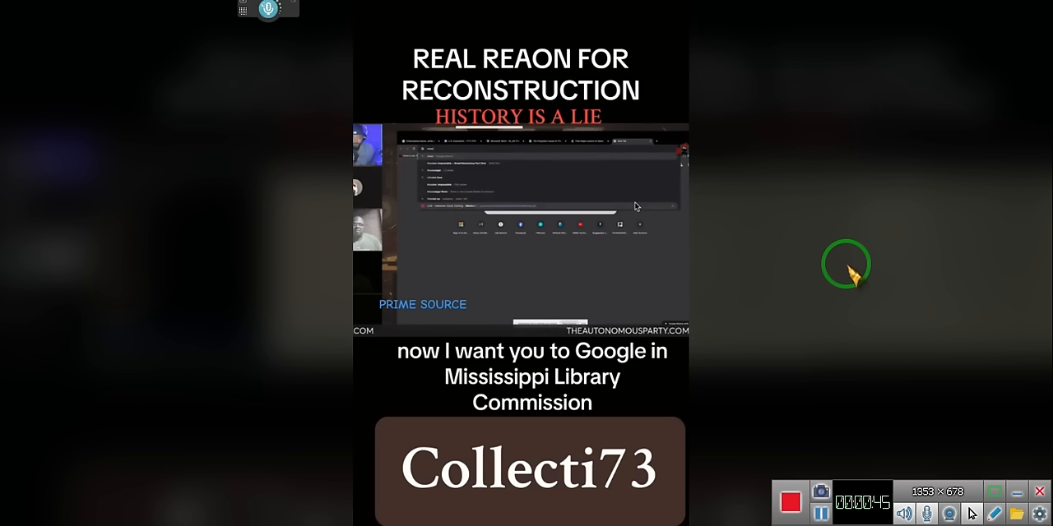
pyautogui.moveTo(855, 277)
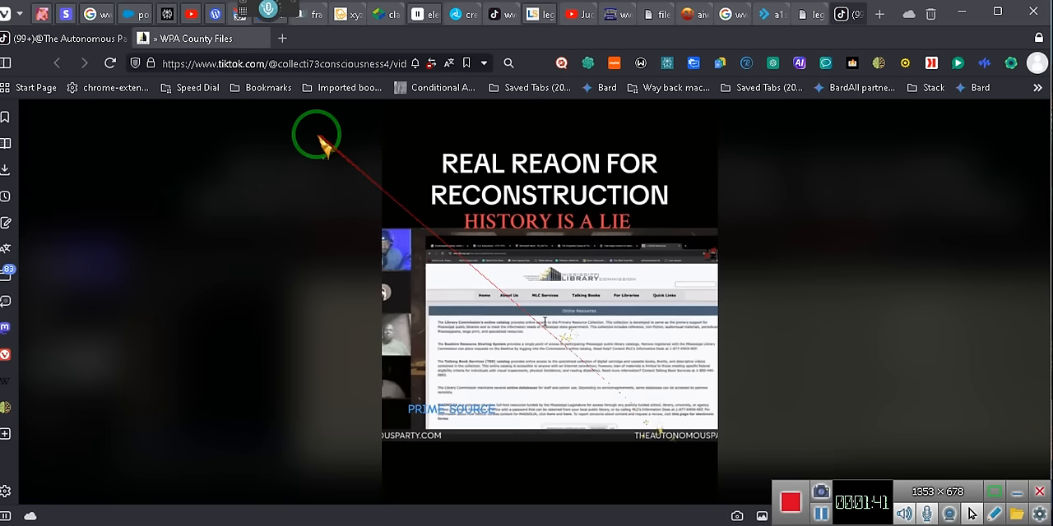
# View the WPA County Files tab, then go back to the MLC Online Resources page.
pyautogui.click(195, 38)
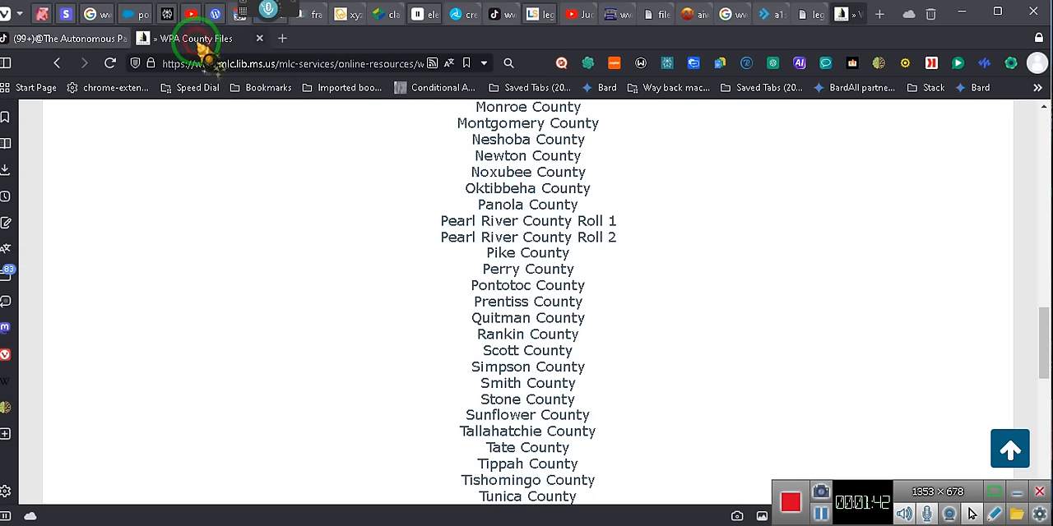
pyautogui.scroll(3)
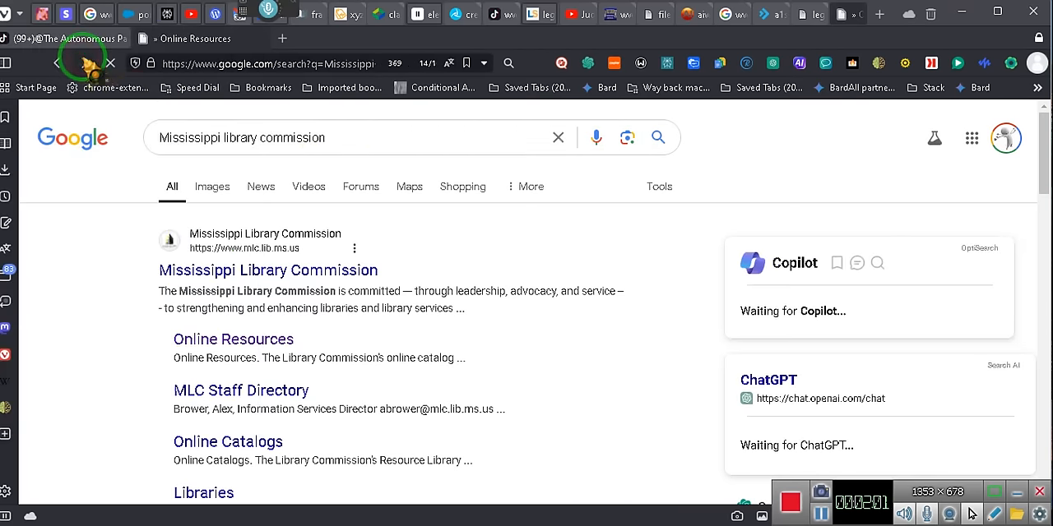
pyautogui.click(233, 339)
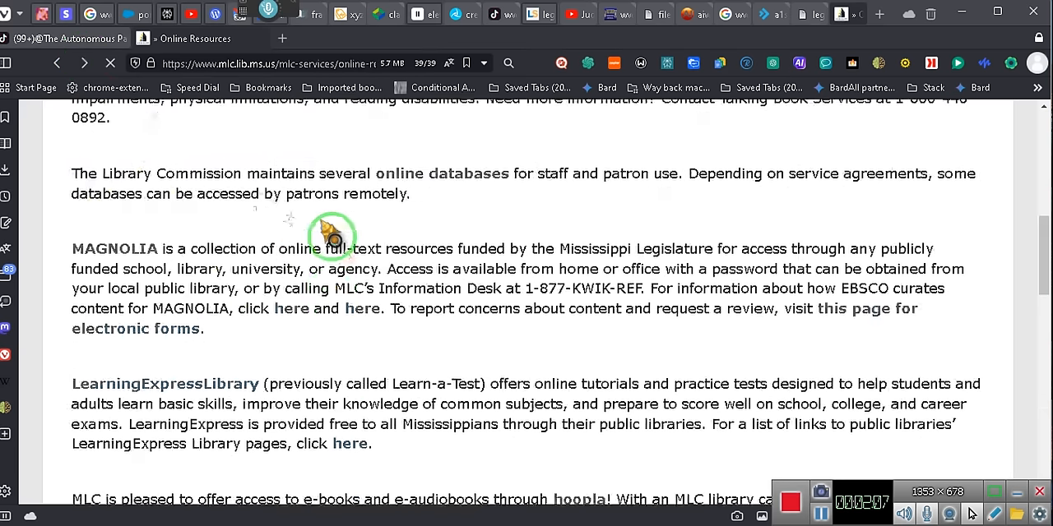
pyautogui.scroll(-3)
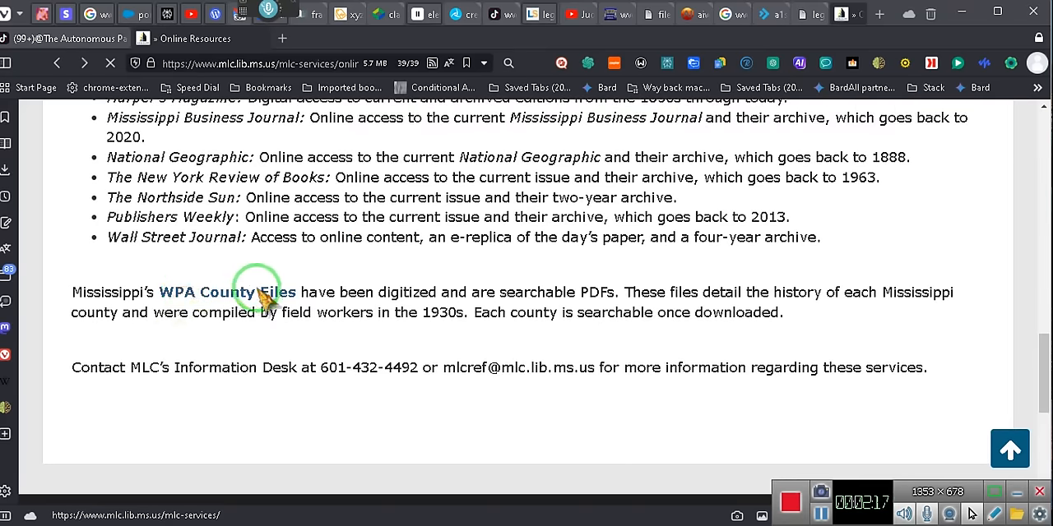
pyautogui.click(225, 292)
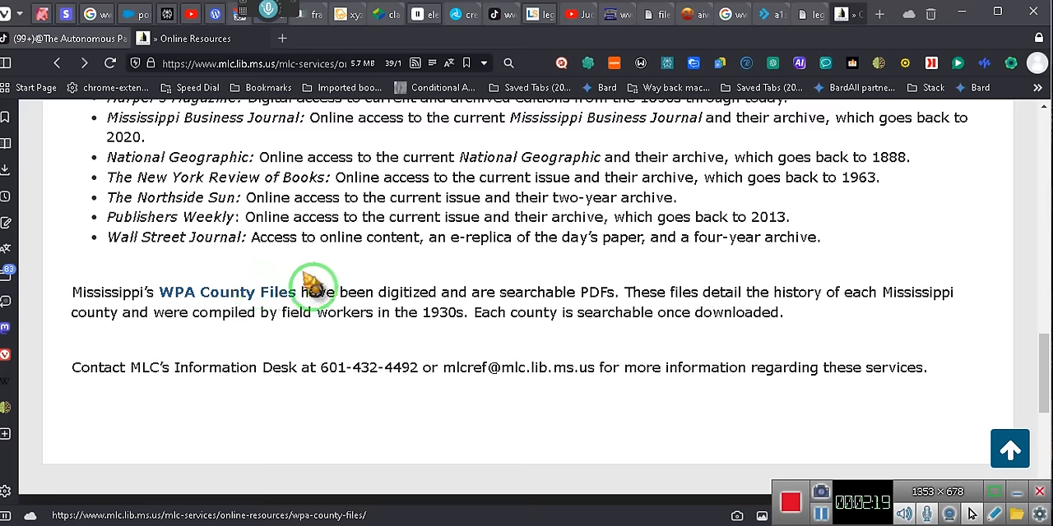
pyautogui.moveTo(516, 288)
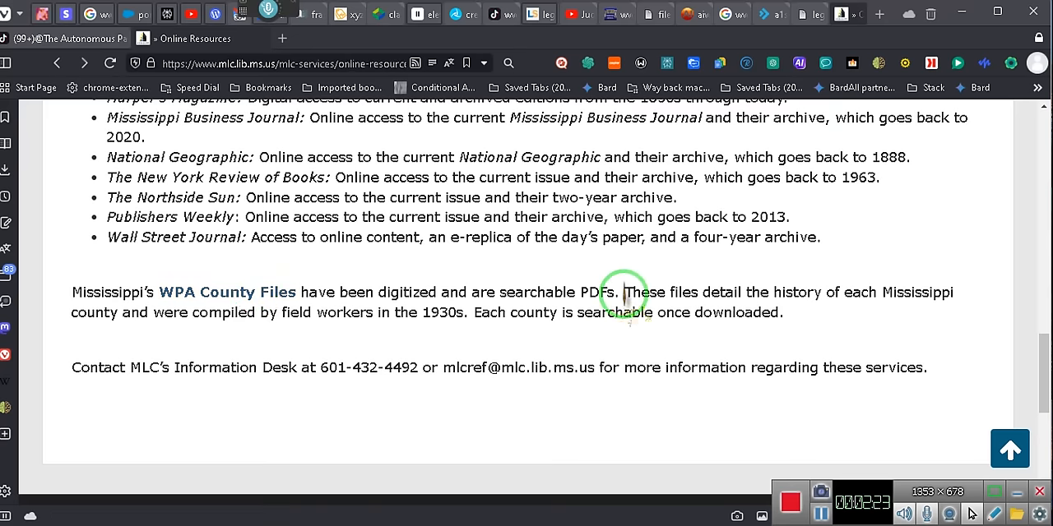
pyautogui.moveTo(814, 301)
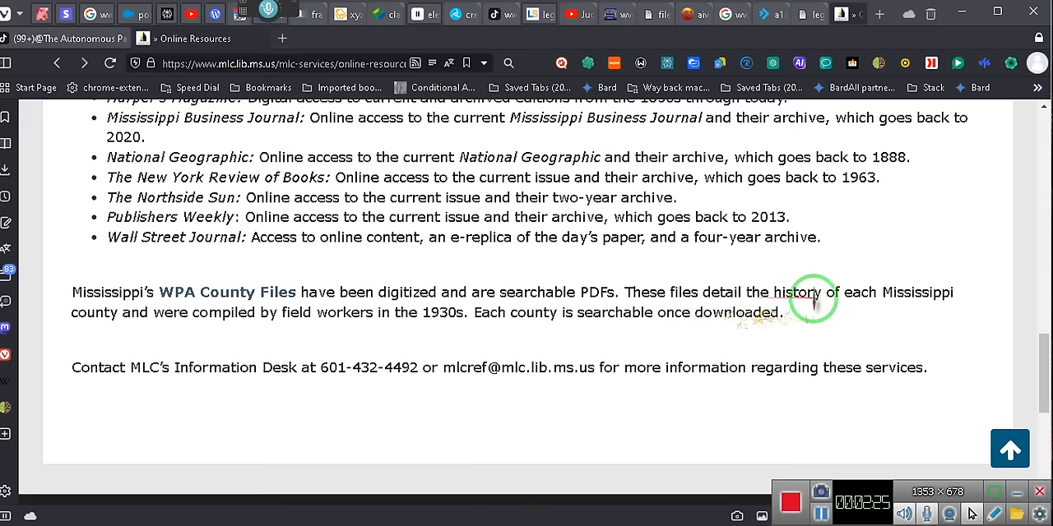
pyautogui.moveTo(164, 329)
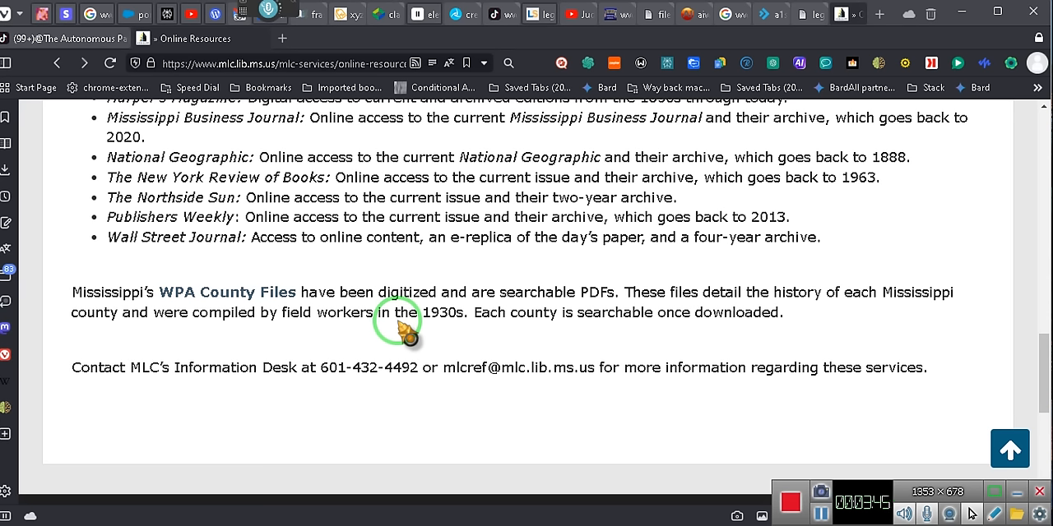
pyautogui.moveTo(284, 317)
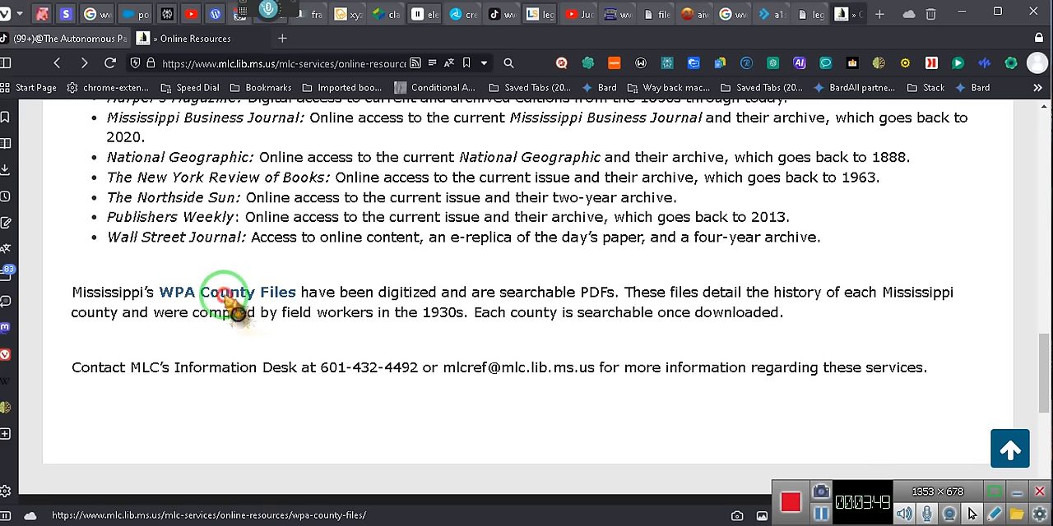
# Open the WPA County Files list from the Library Commission page.
pyautogui.click(218, 292)
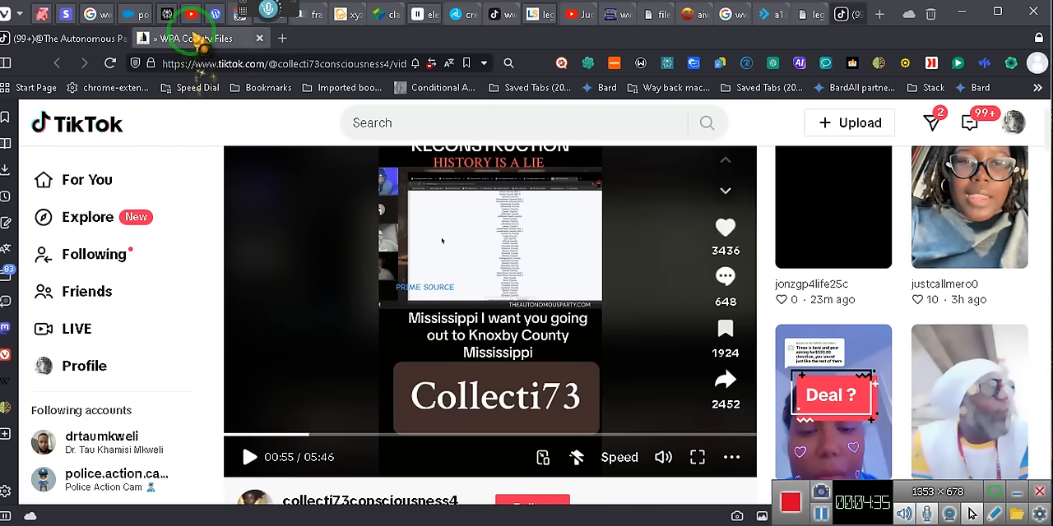
# Return to the WPA County Files tab and scroll the county list down to Noxubee County.
pyautogui.click(198, 38)
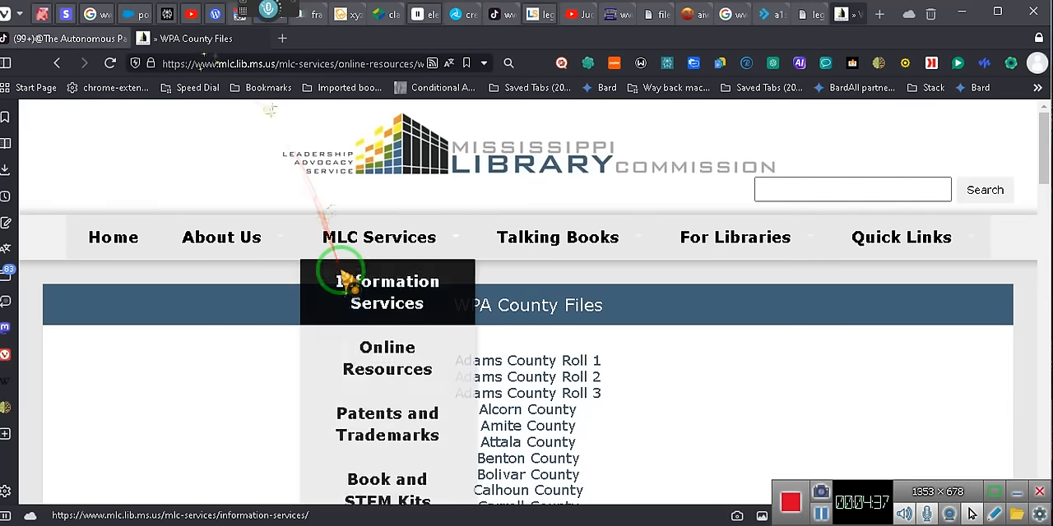
pyautogui.scroll(-3)
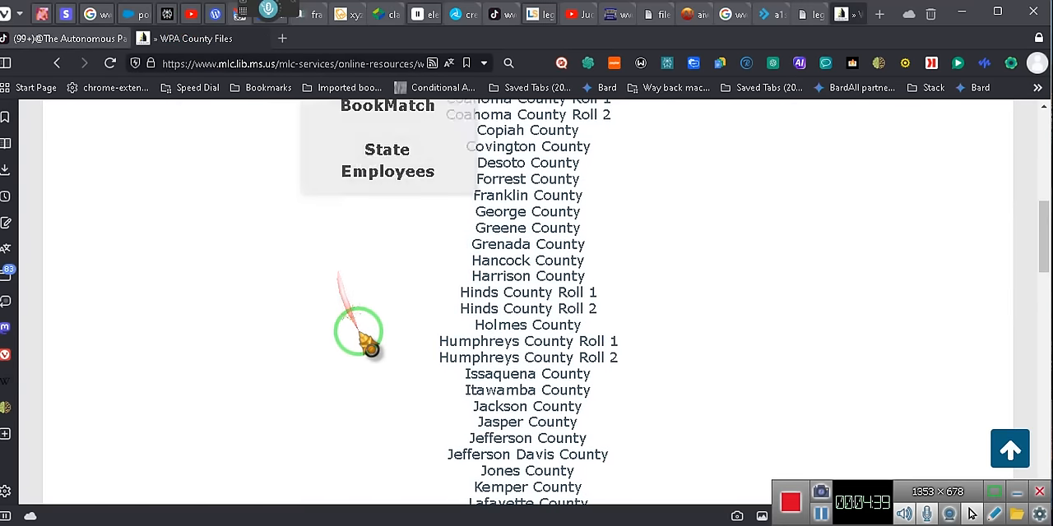
pyautogui.scroll(-3)
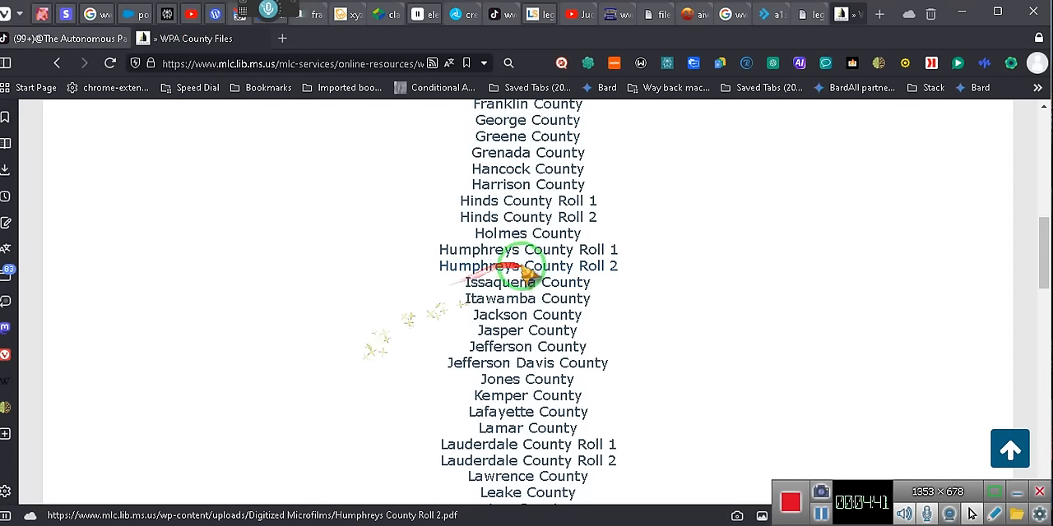
pyautogui.scroll(-3)
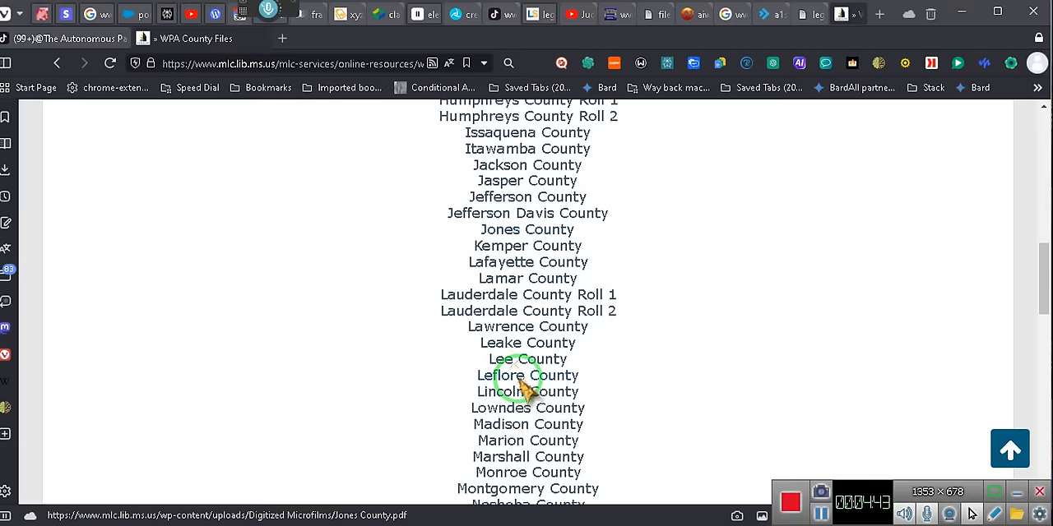
pyautogui.scroll(-3)
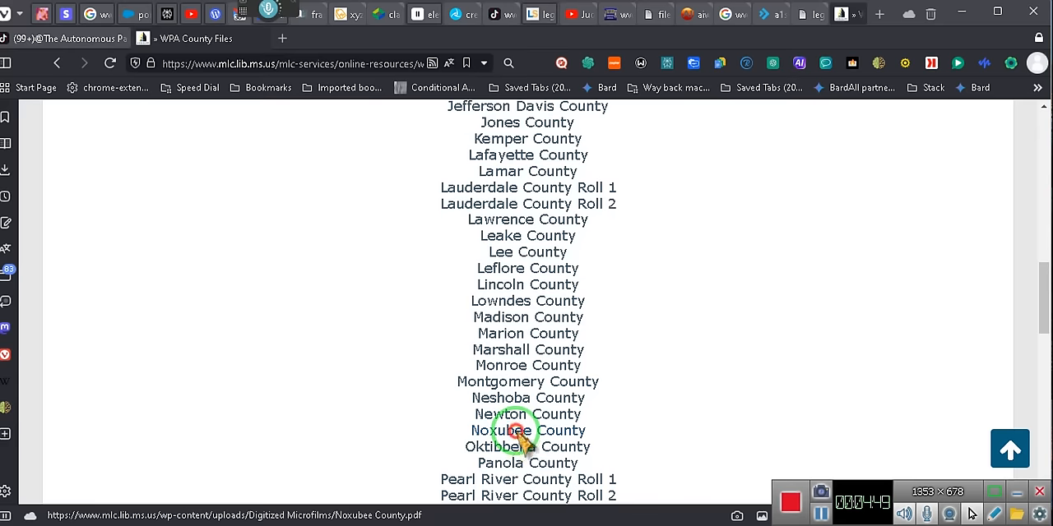
# Open the Noxubee County history PDF from the county list.
pyautogui.click(527, 430)
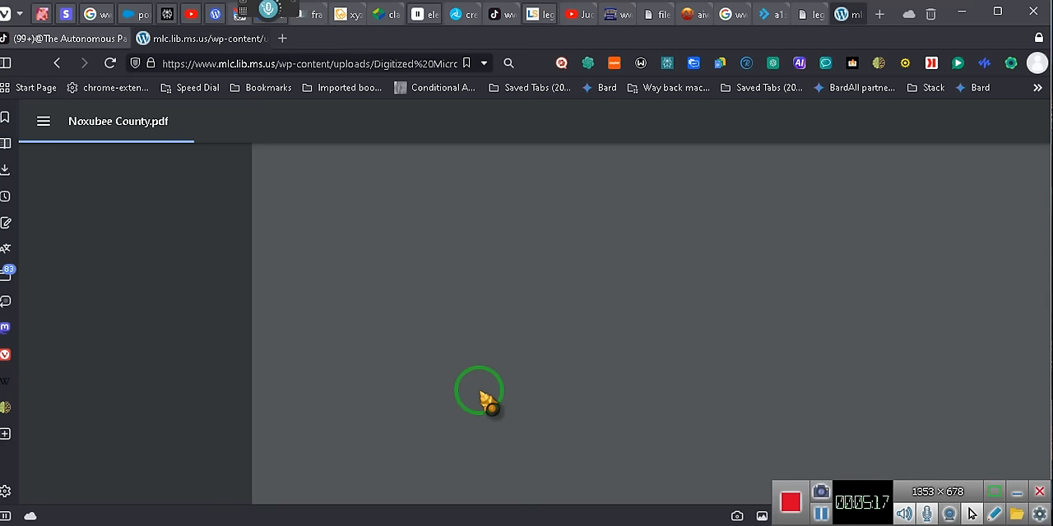
pyautogui.moveTo(235, 161)
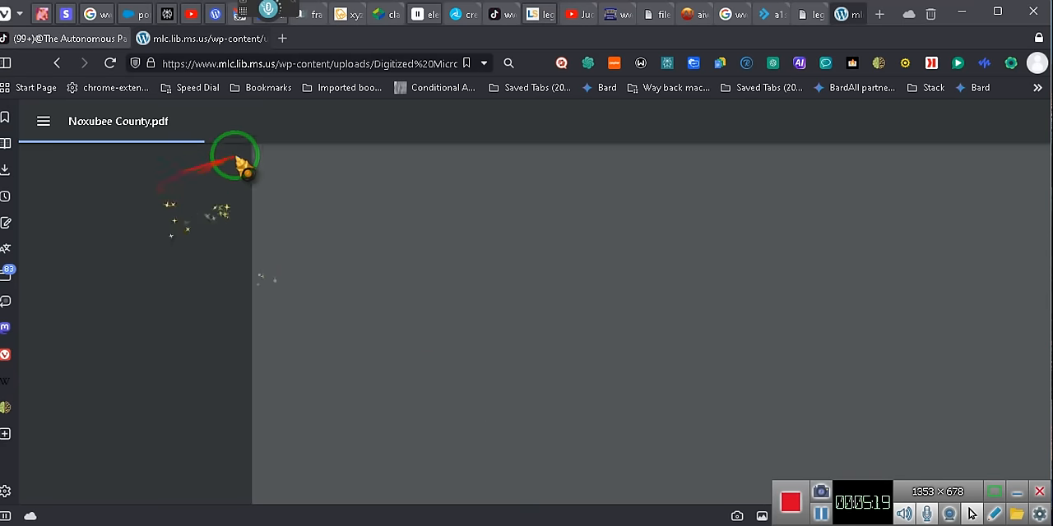
pyautogui.moveTo(403, 305)
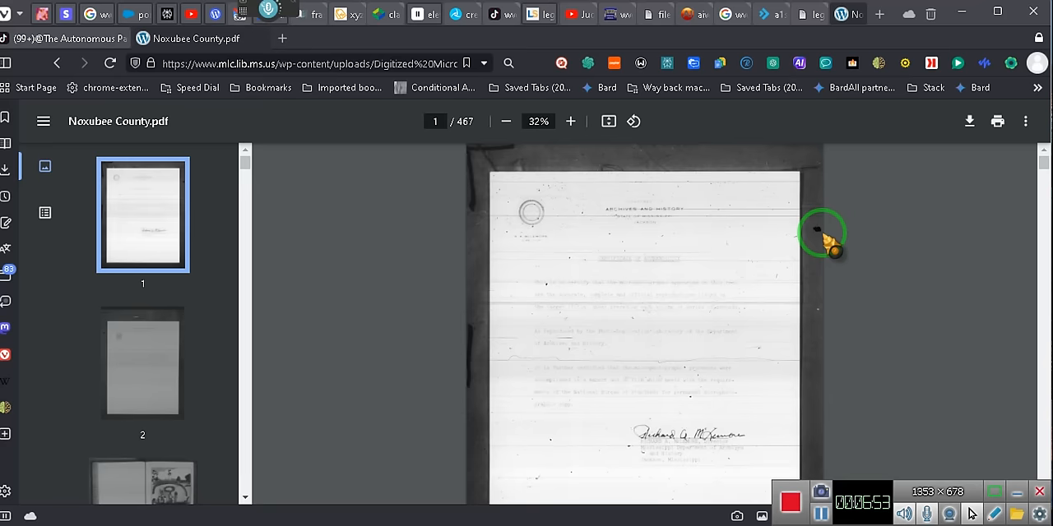
pyautogui.moveTo(448, 131)
pyautogui.write('300')
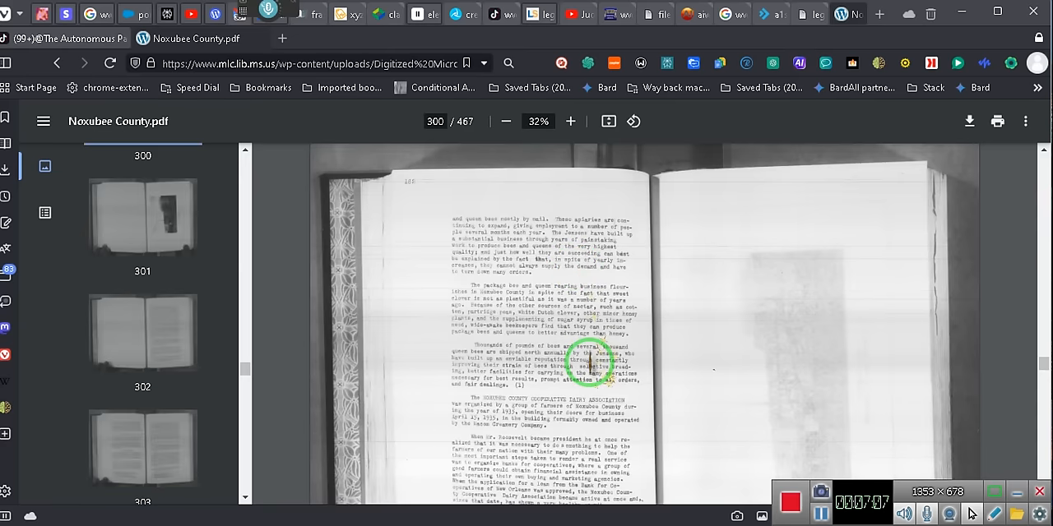
# Zoom the PDF from 43% to 67% and scroll back to page 299's charter text.
pyautogui.click(569, 121)
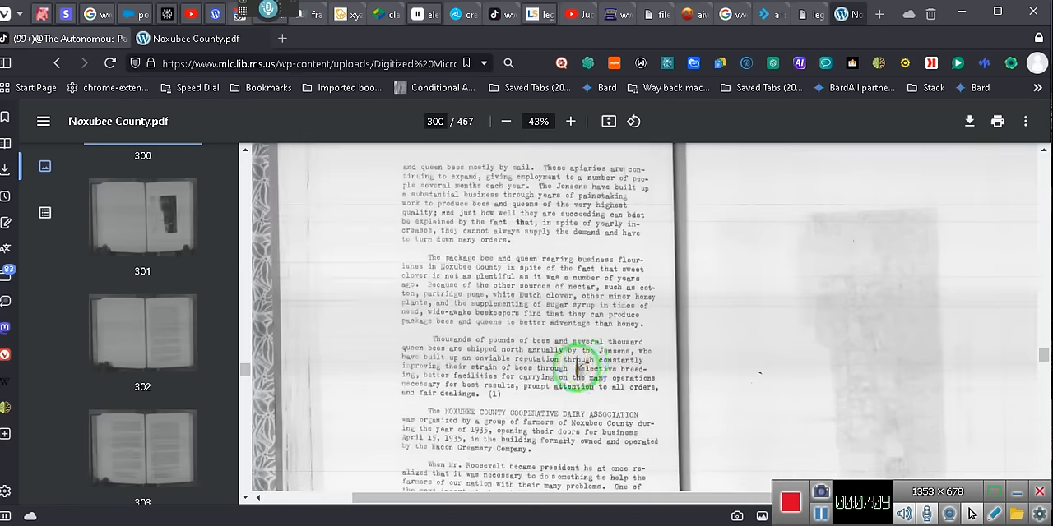
pyautogui.scroll(-3)
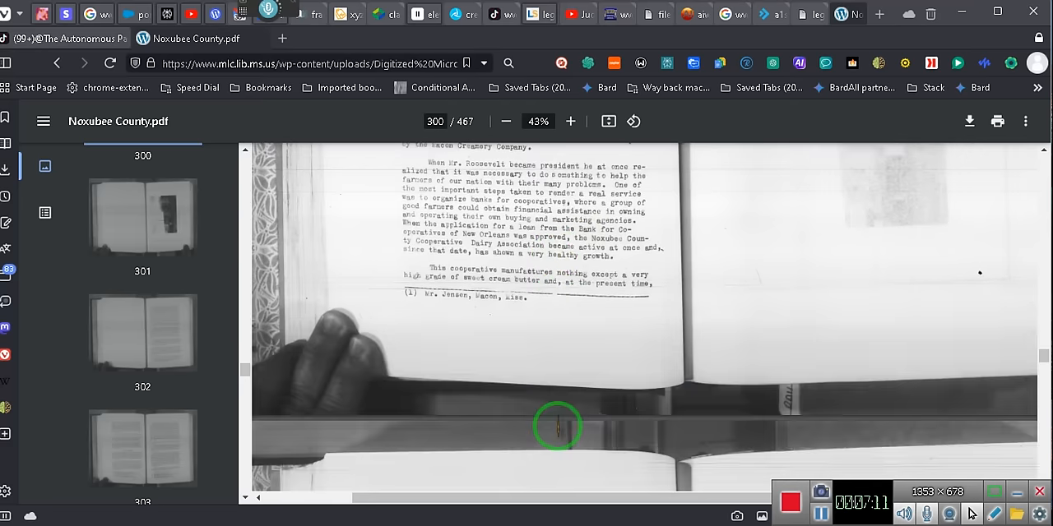
pyautogui.scroll(-3)
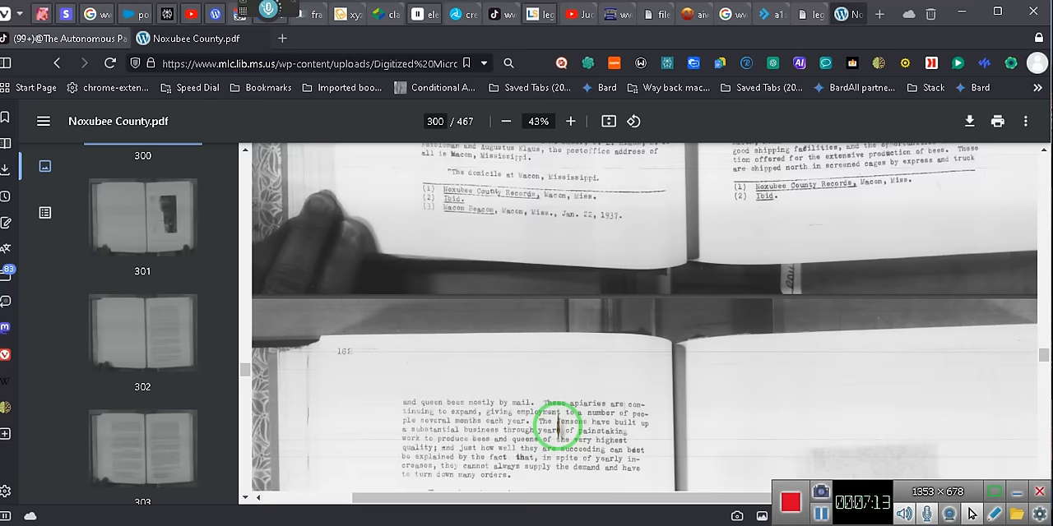
pyautogui.scroll(3)
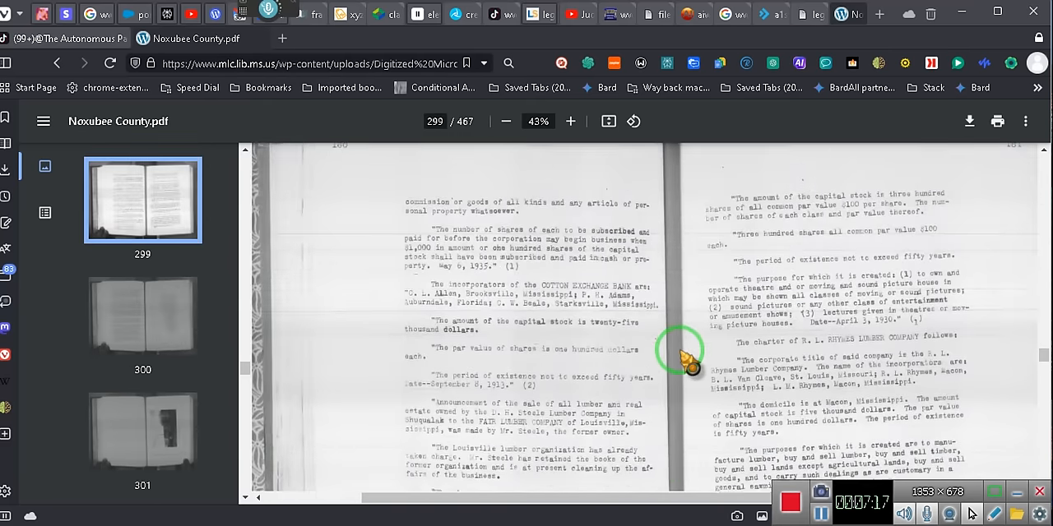
pyautogui.click(570, 121)
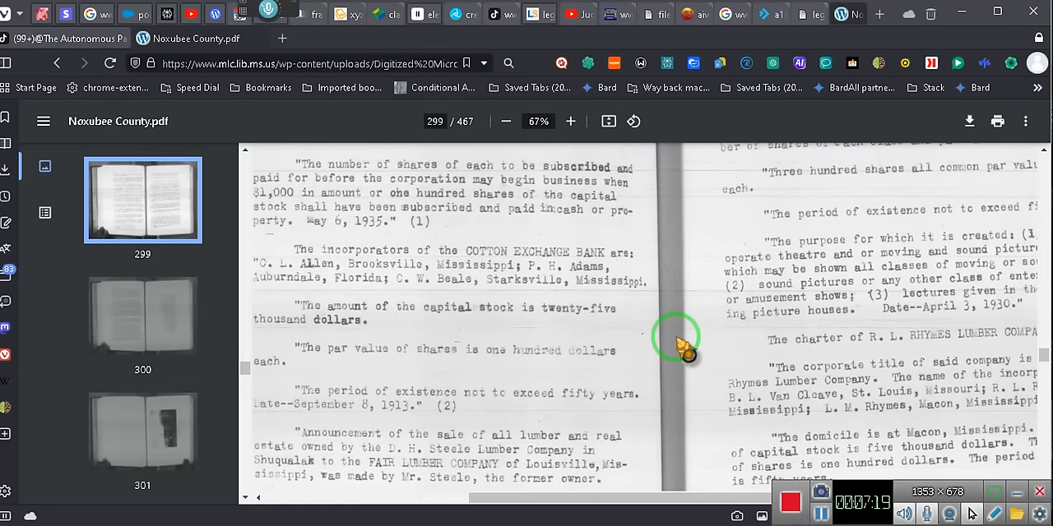
pyautogui.scroll(3)
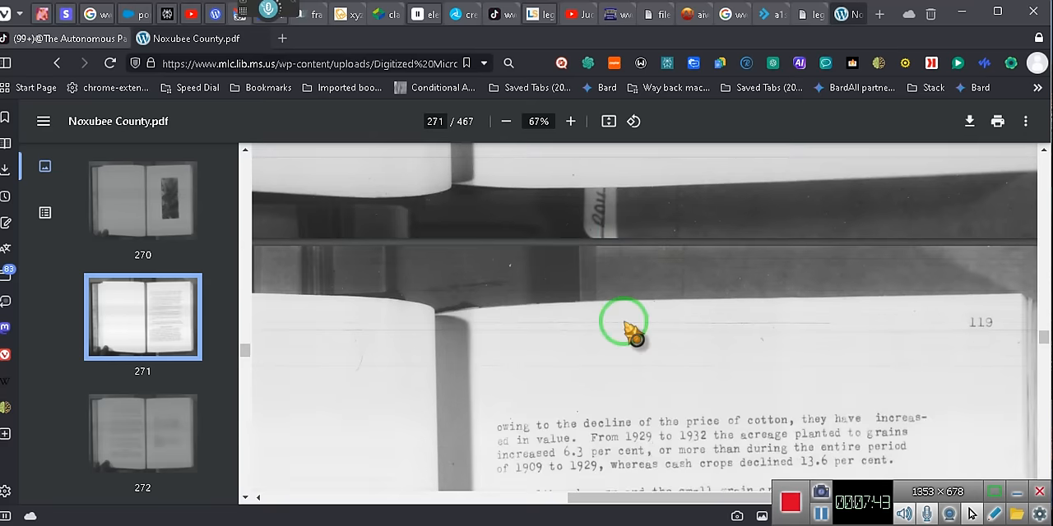
# Bring up page 271 and read its printed page number, 119.
pyautogui.scroll(-3)
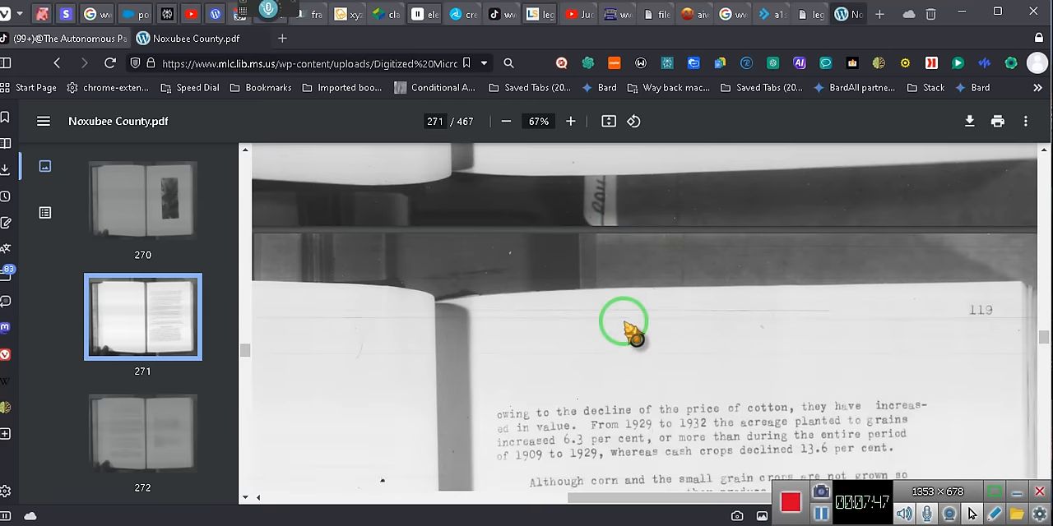
pyautogui.click(435, 121)
pyautogui.write('4')
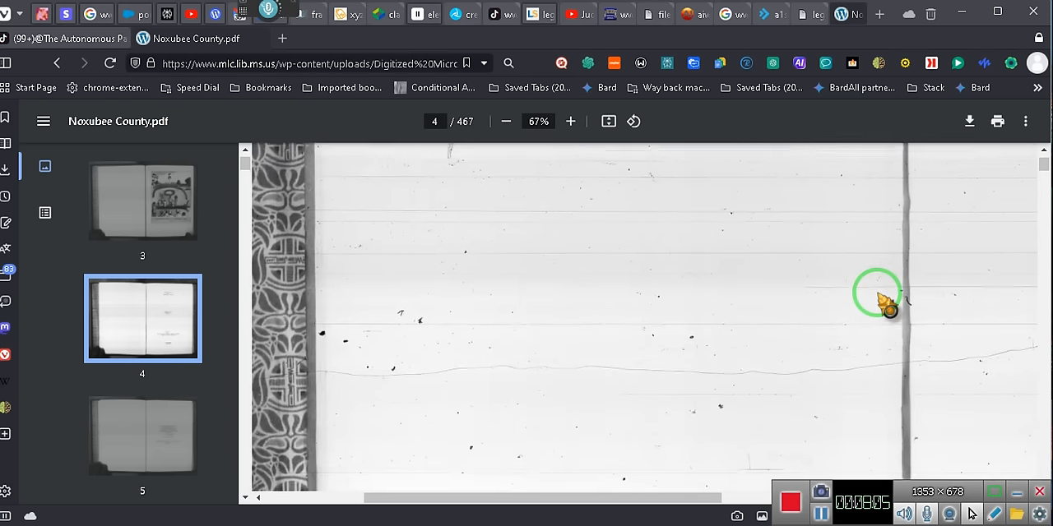
# Scroll through PDF pages 4 to 8, the foreword and contents up to Chapter V Indians.
pyautogui.scroll(-3)
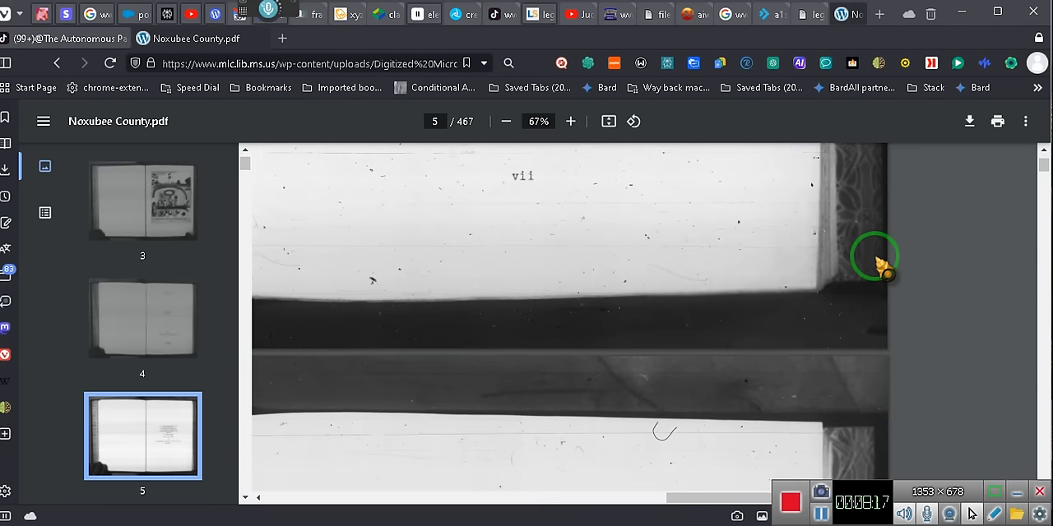
pyautogui.scroll(-3)
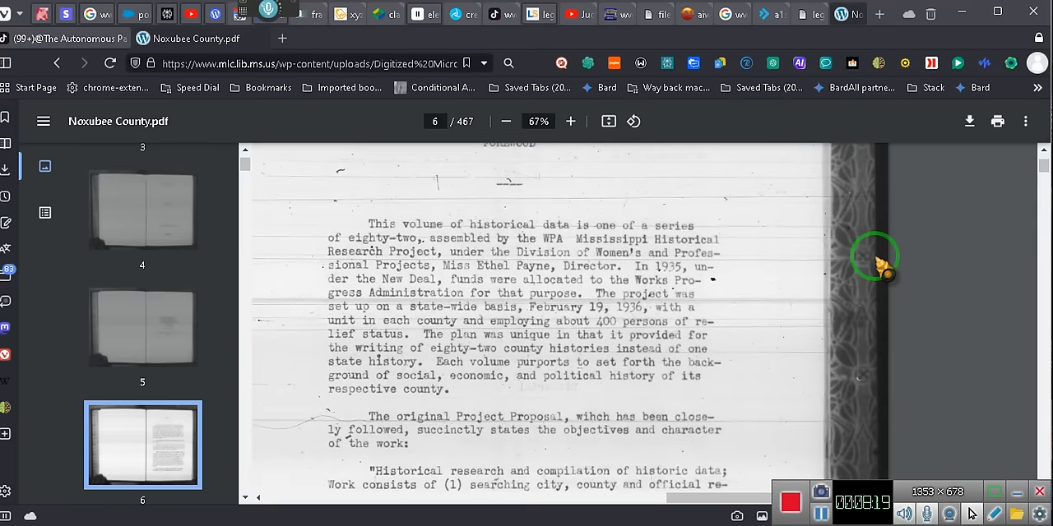
pyautogui.scroll(3)
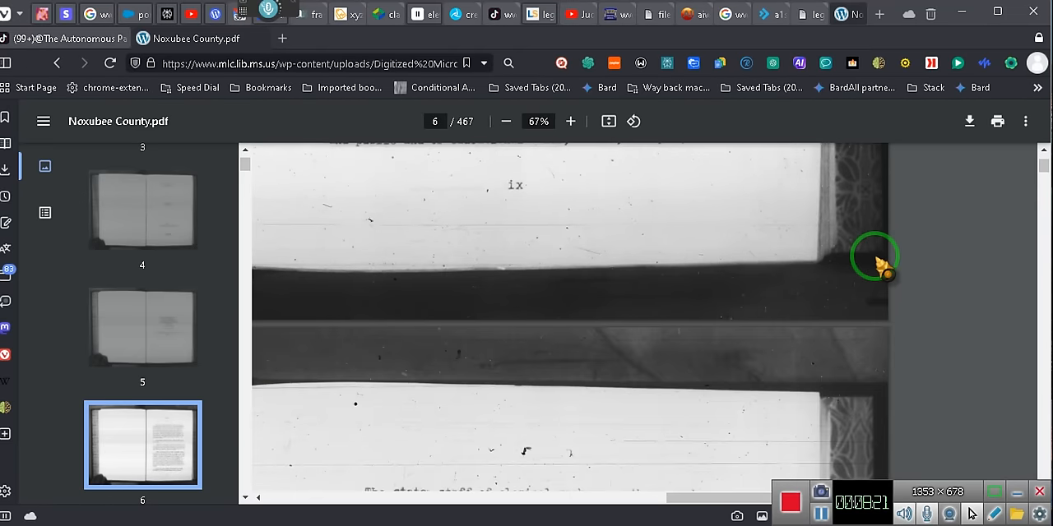
pyautogui.scroll(-3)
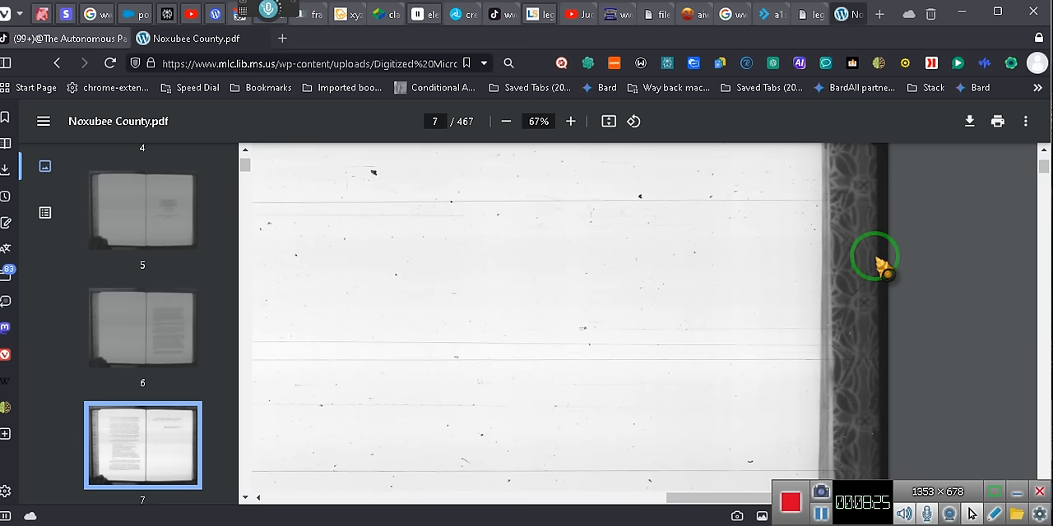
pyautogui.scroll(-3)
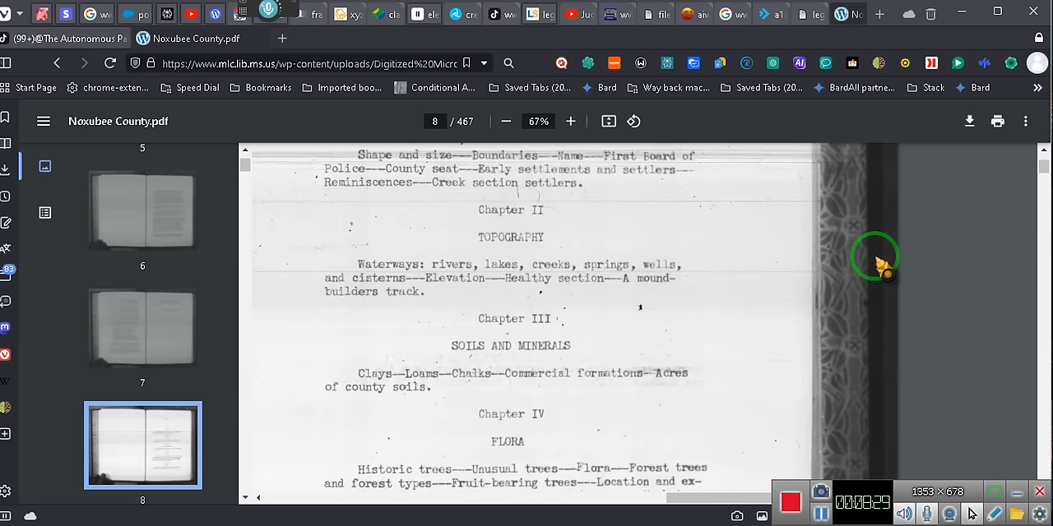
pyautogui.scroll(-3)
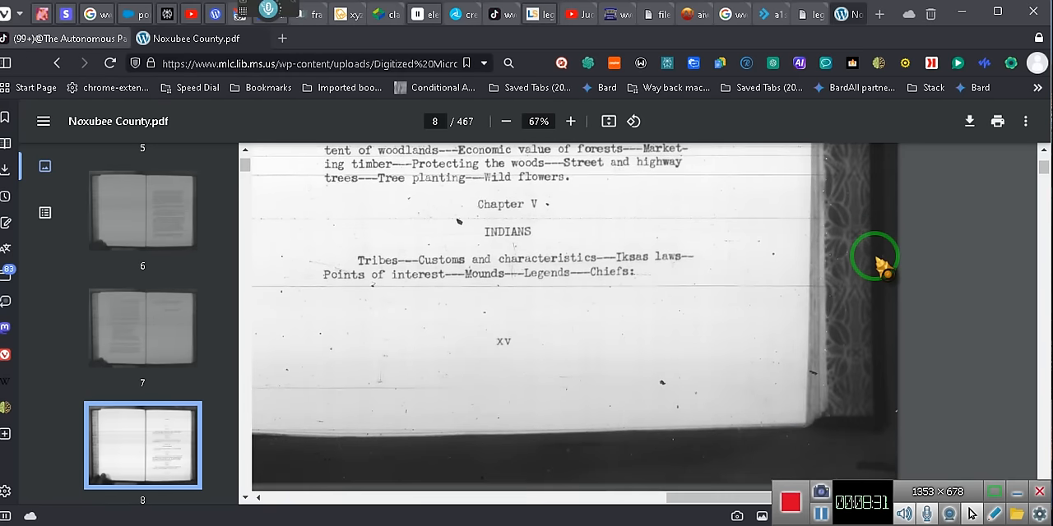
pyautogui.scroll(-3)
pyautogui.write('350')
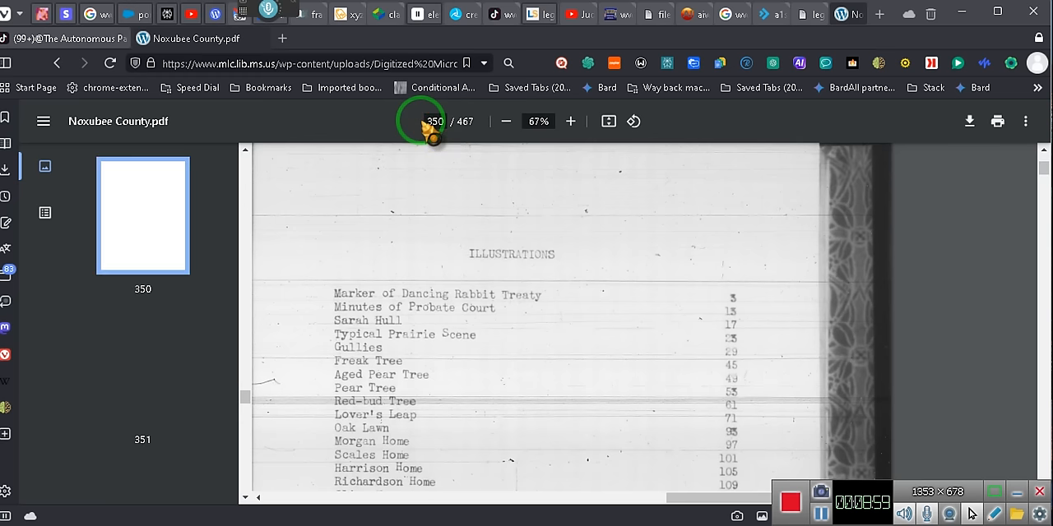
pyautogui.moveTo(510, 253)
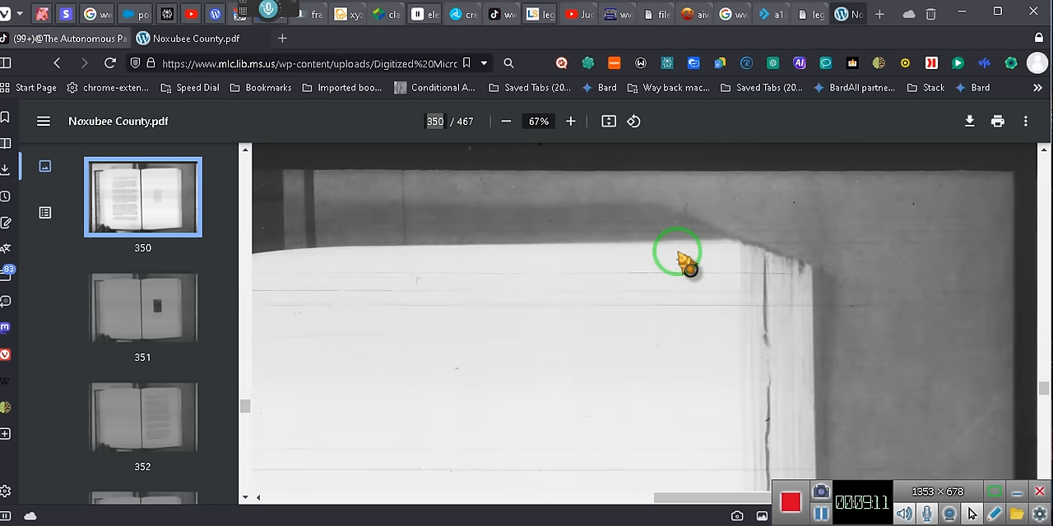
# Scroll from page 350 down to page 352, the Tyson notes printed as page 147.
pyautogui.scroll(3)
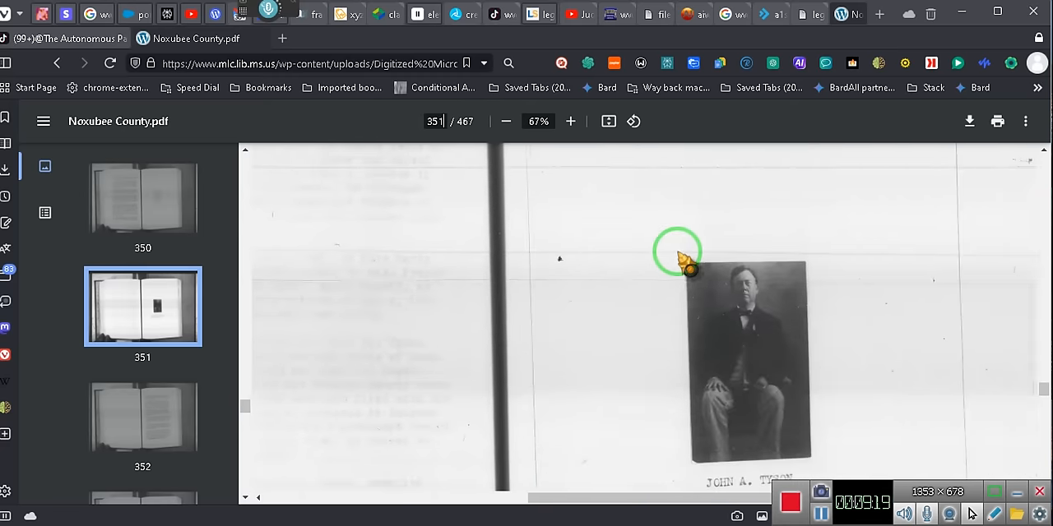
pyautogui.scroll(-3)
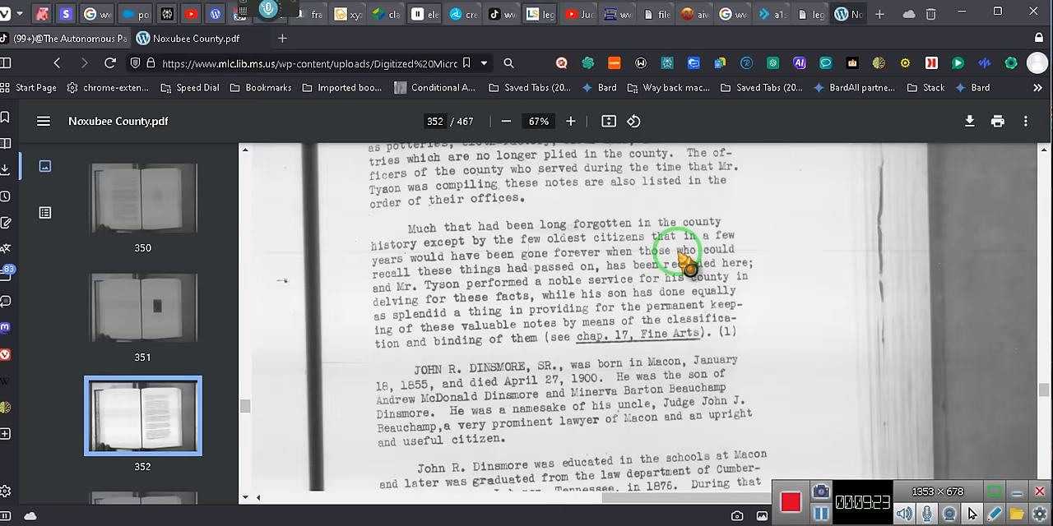
pyautogui.scroll(-3)
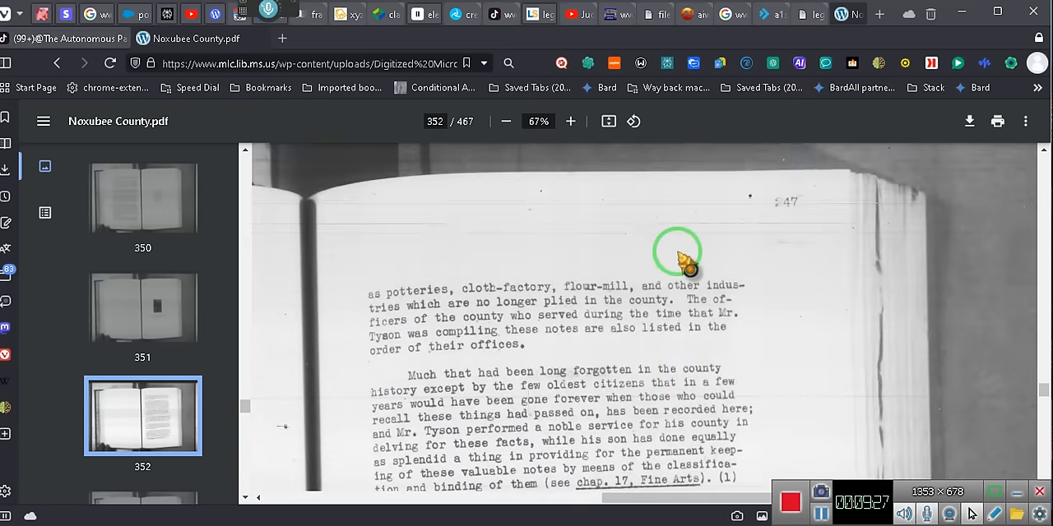
pyautogui.moveTo(730, 268)
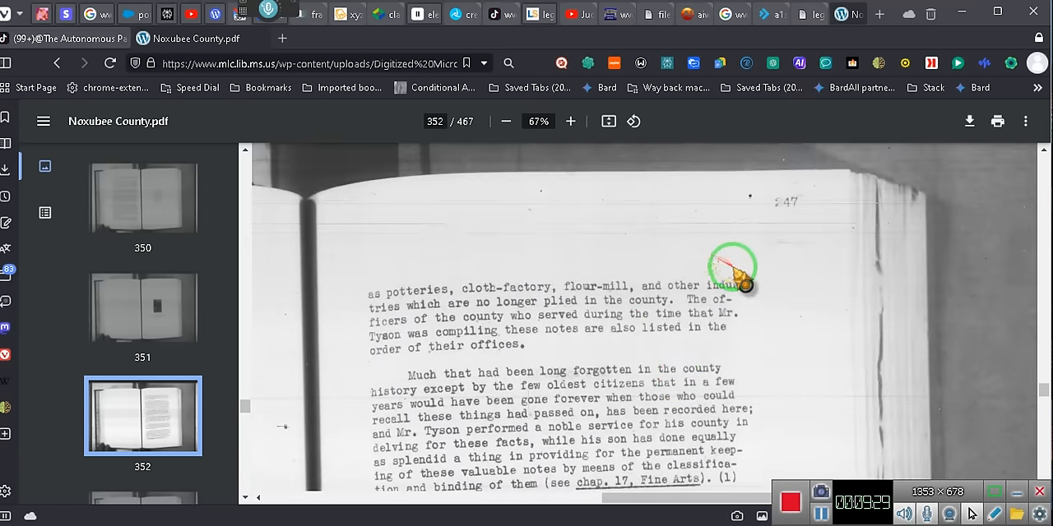
pyautogui.moveTo(781, 218)
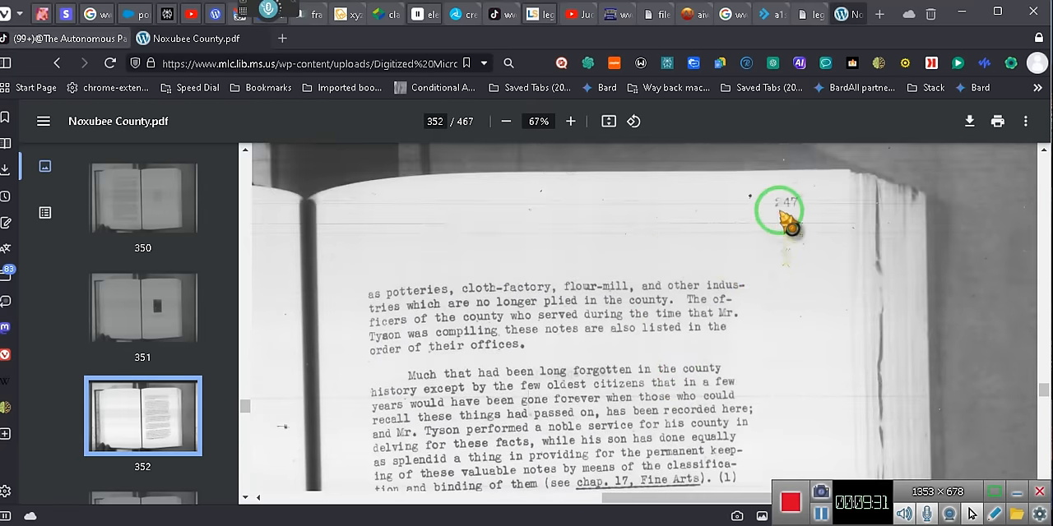
pyautogui.moveTo(485, 399)
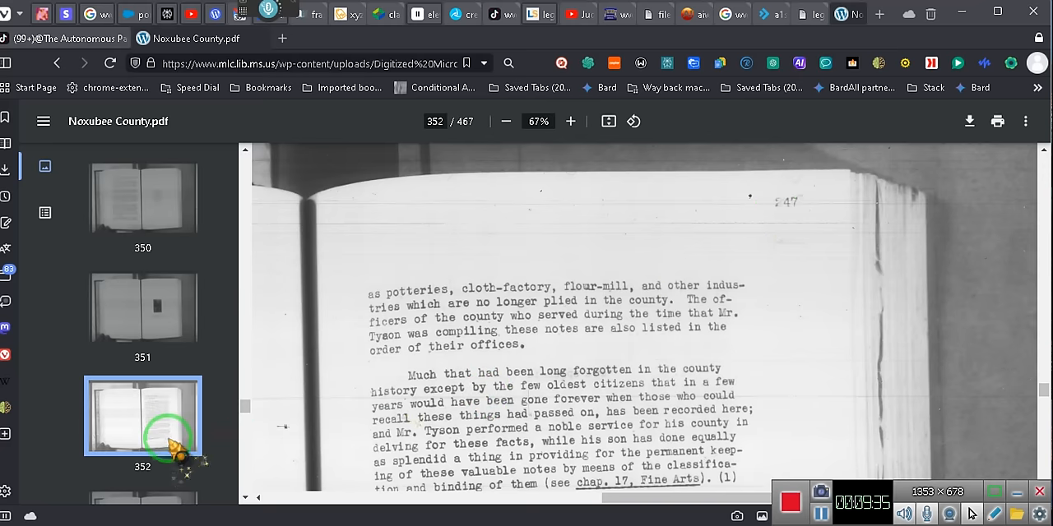
pyautogui.scroll(-3)
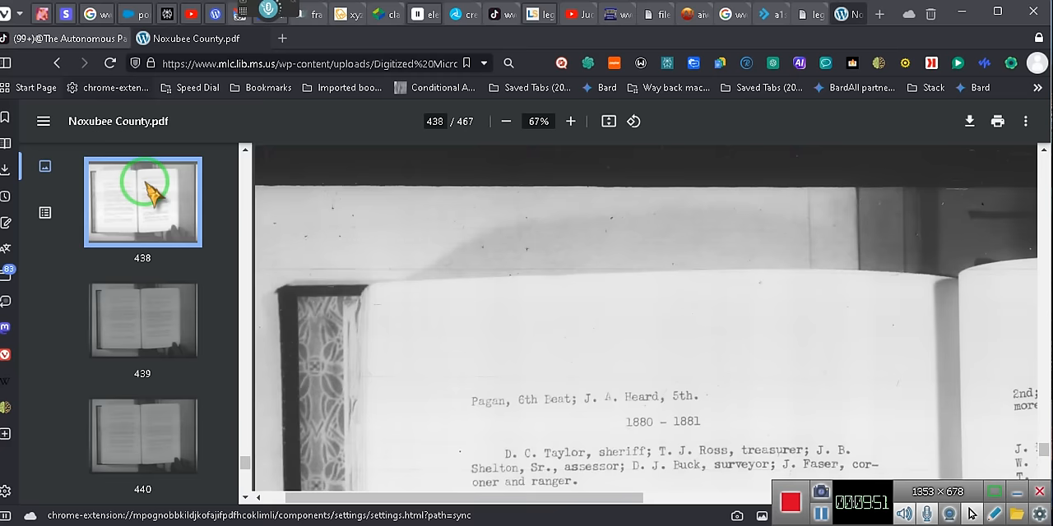
# Scroll page 438 down to the 1884–1885 officers list and page vi's bottom margin.
pyautogui.scroll(-3)
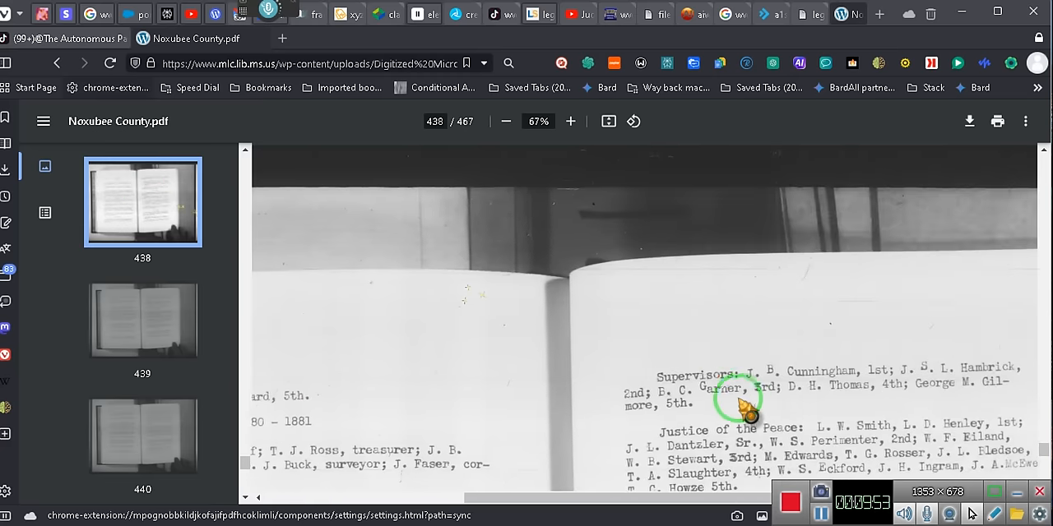
pyautogui.scroll(-3)
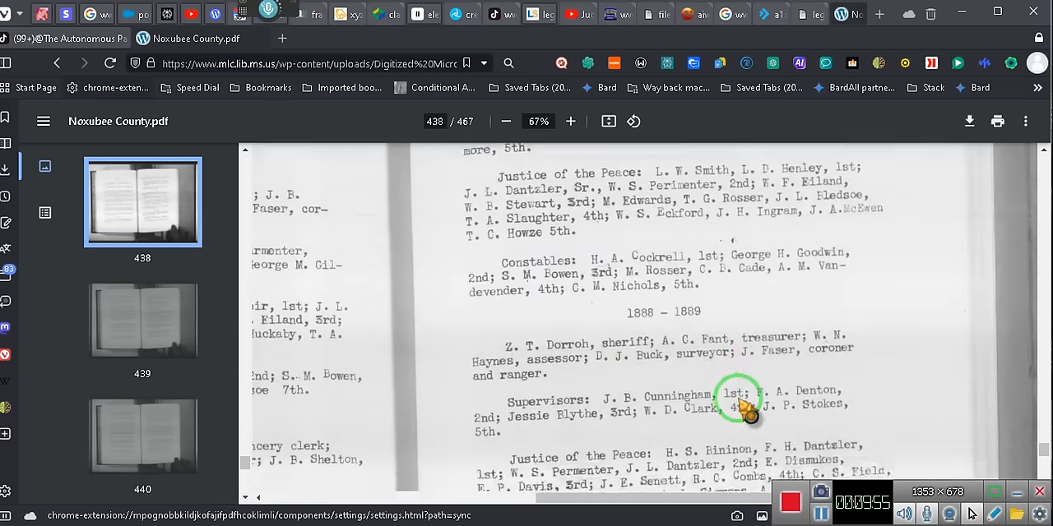
pyautogui.scroll(-3)
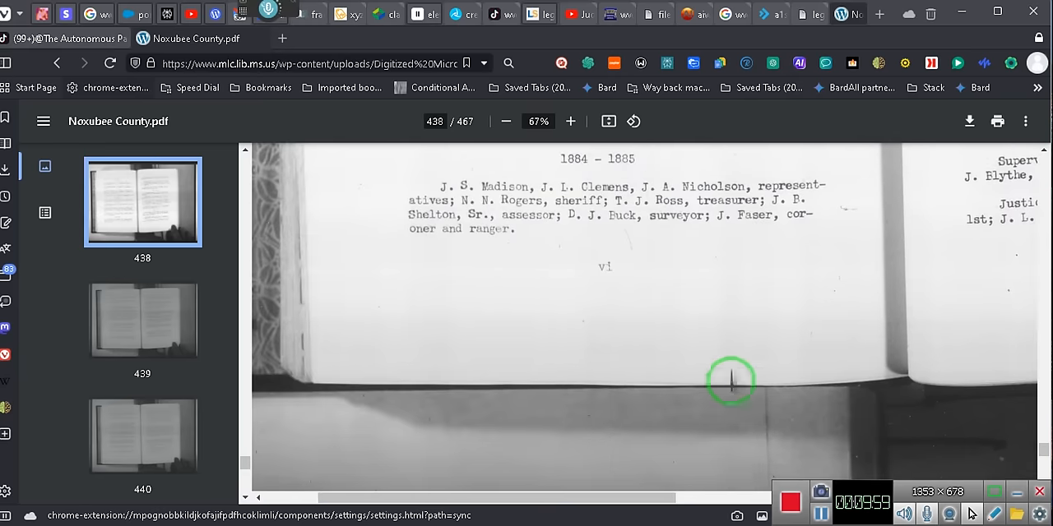
pyautogui.scroll(-3)
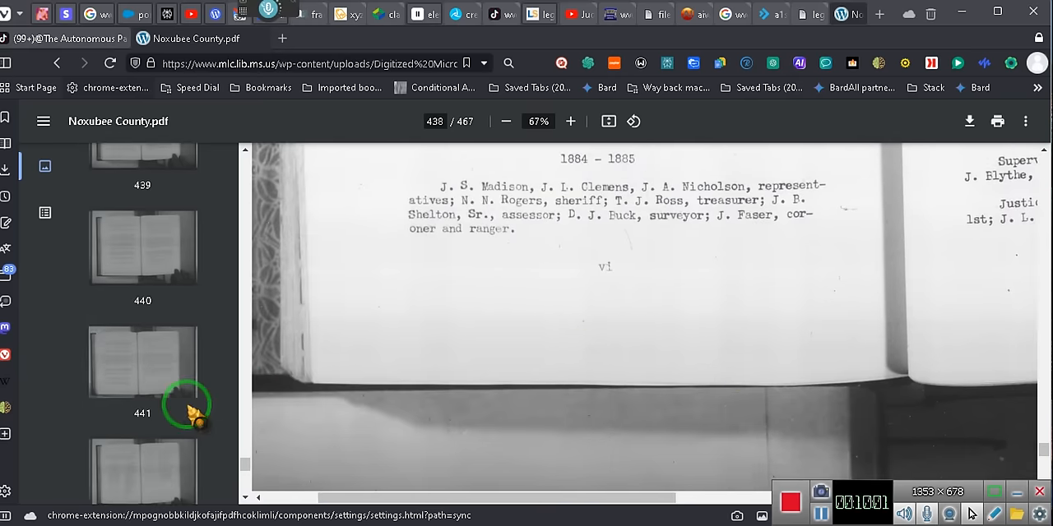